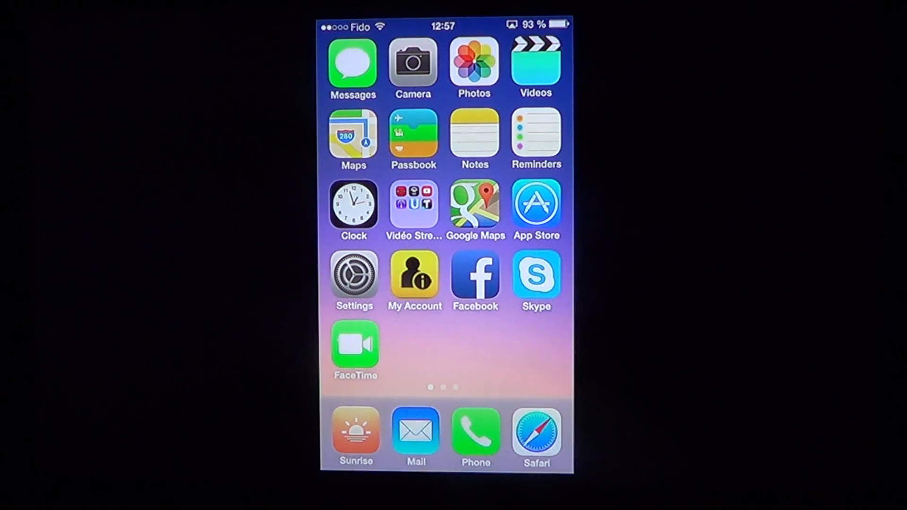
Step: Reach the Accessibility page through Settings and General
click(353, 274)
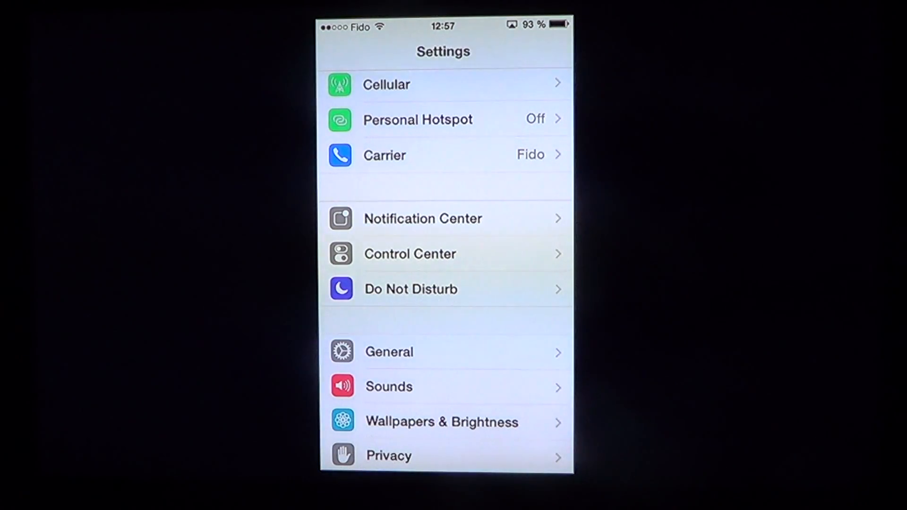
click(389, 352)
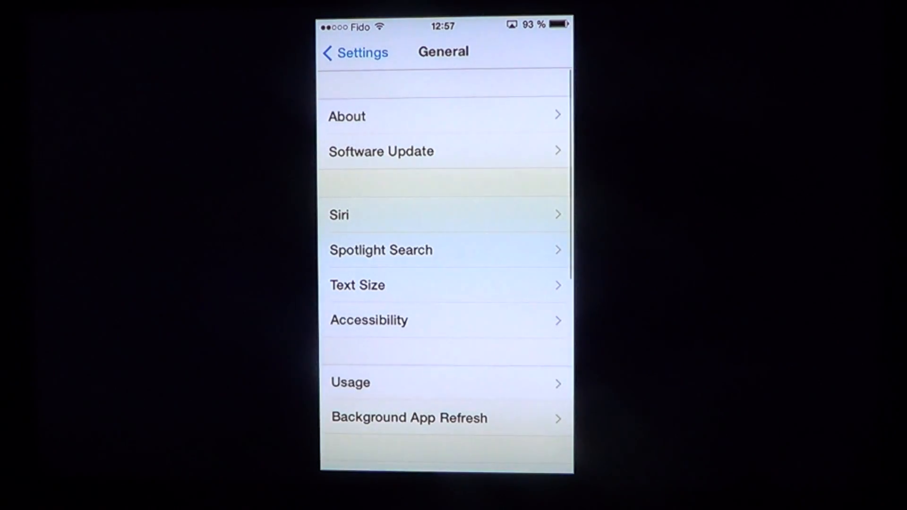
click(369, 321)
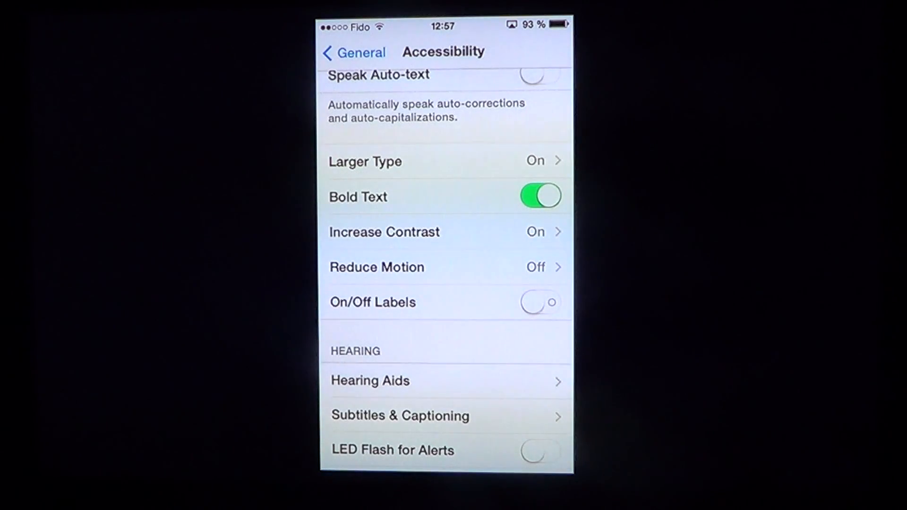
Step: In Larger Type, adjust the reading-size slider and settle it toward the large A
click(445, 161)
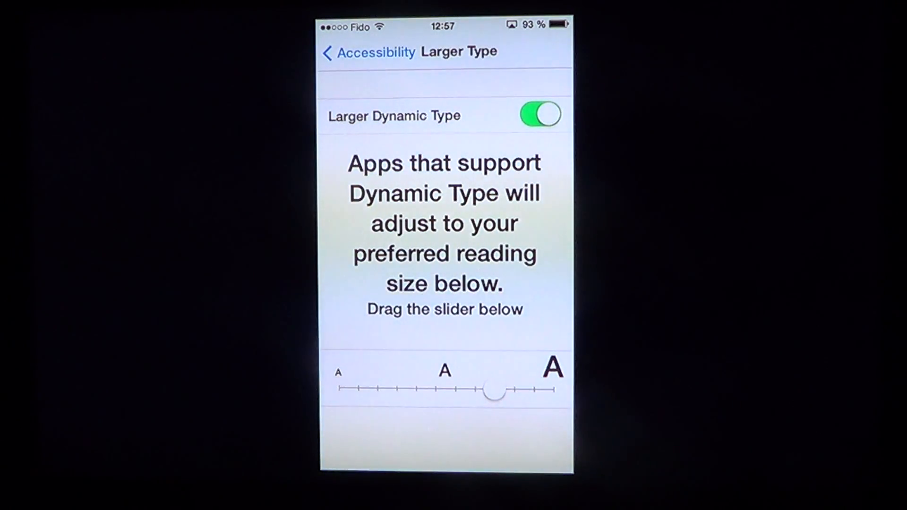
drag(494, 393, 435, 393)
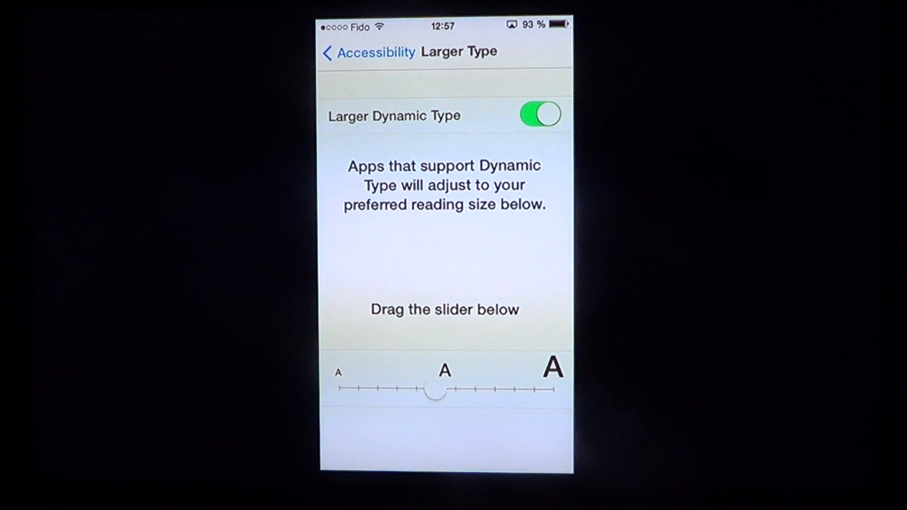
drag(436, 391, 512, 391)
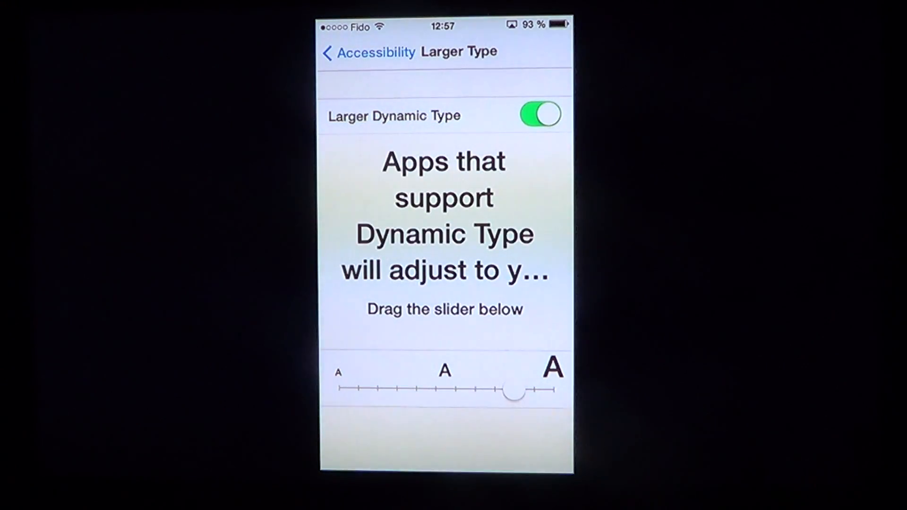
drag(514, 392, 494, 391)
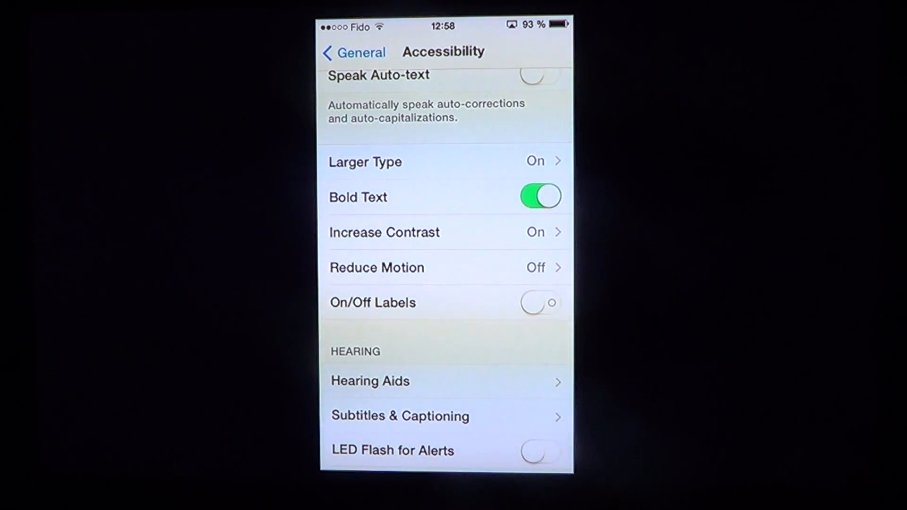
click(540, 197)
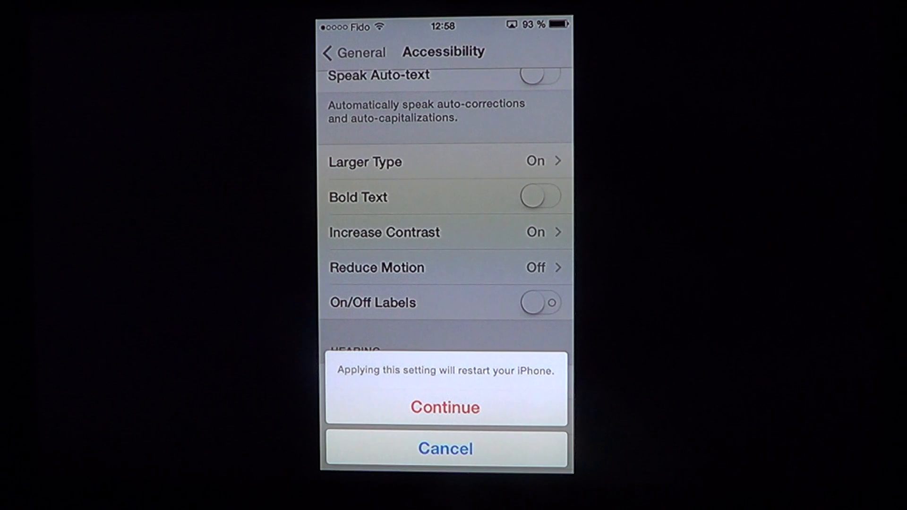
click(444, 406)
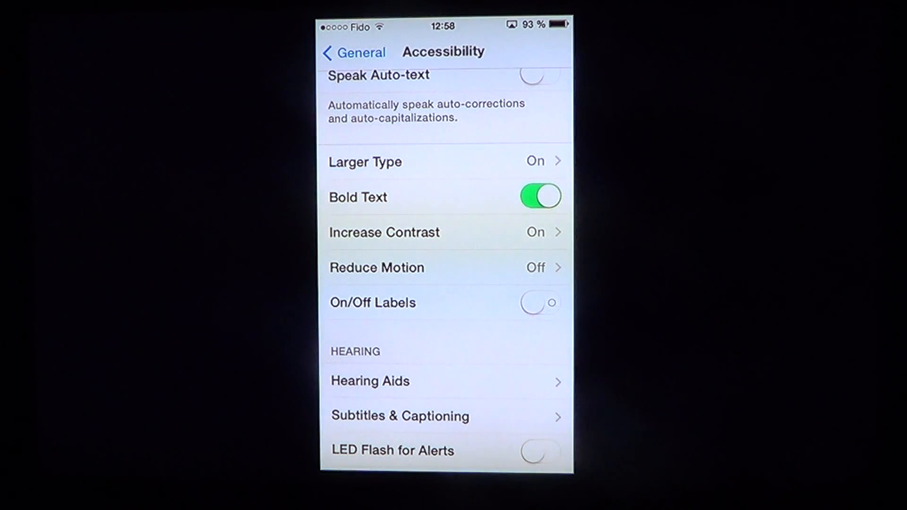
click(384, 232)
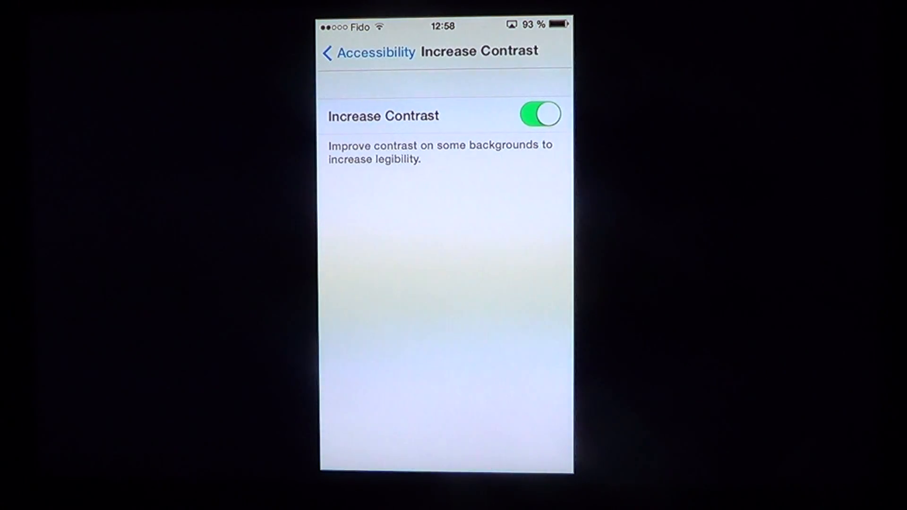
click(539, 114)
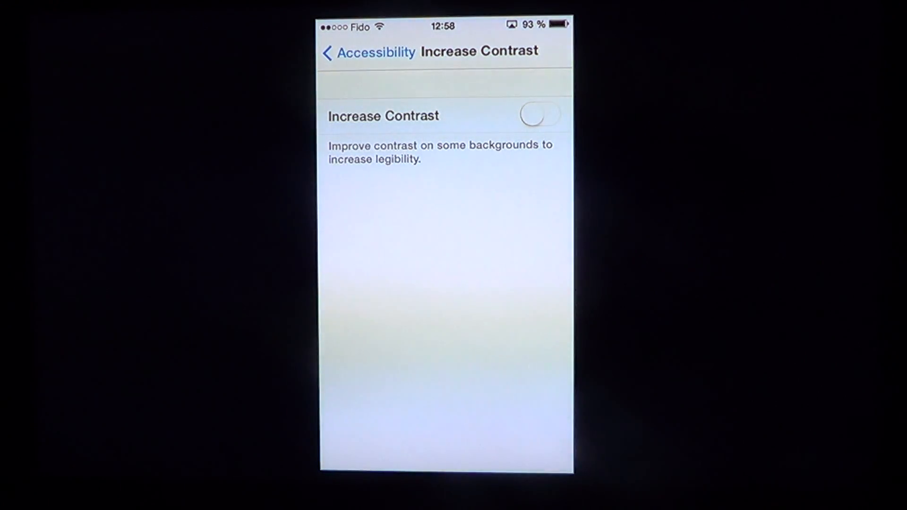
click(539, 115)
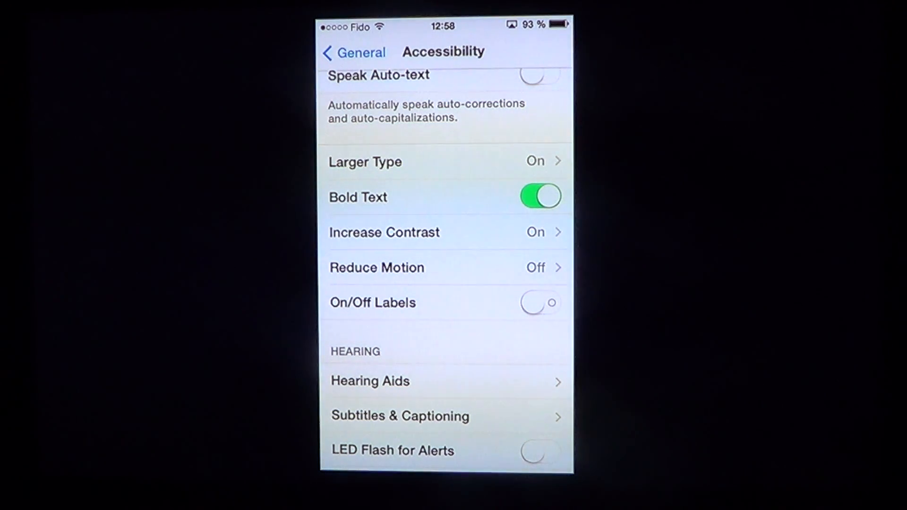
Step: Scroll the Accessibility page, then return to the home screen with the Home button
scroll(down, 3)
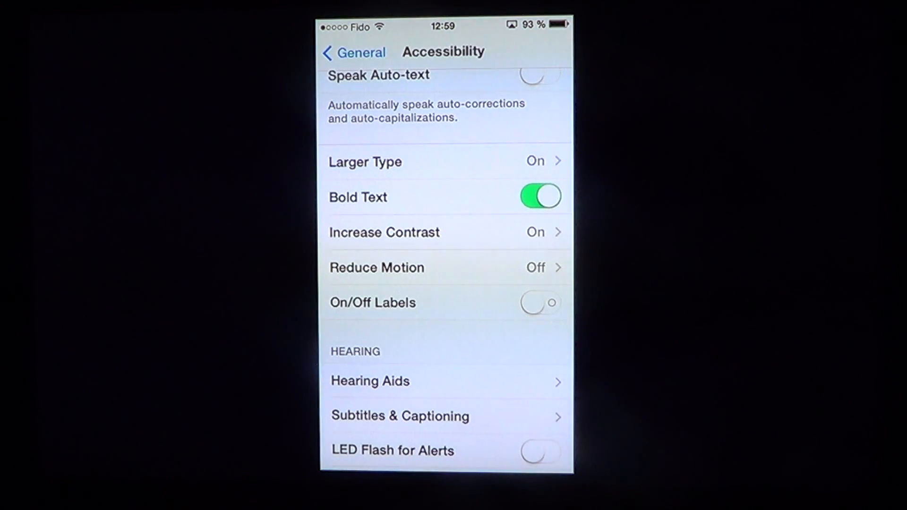
click(365, 162)
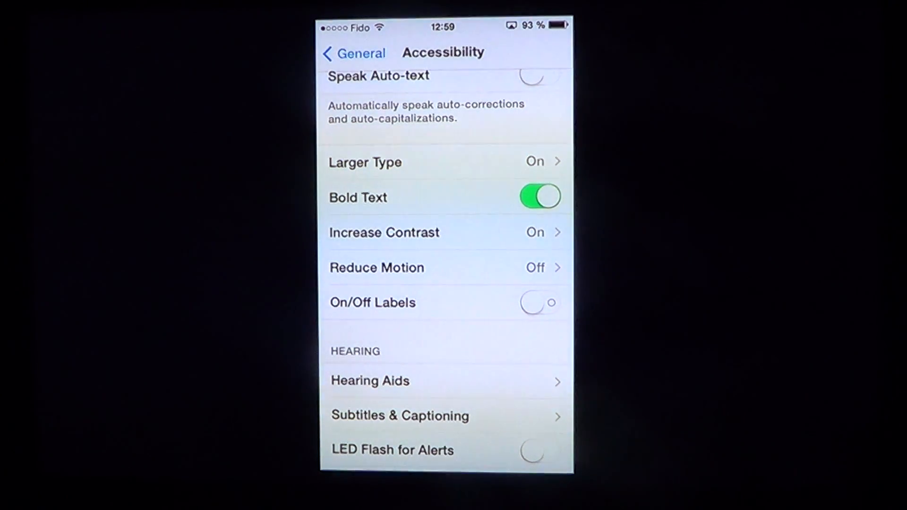
key(home)
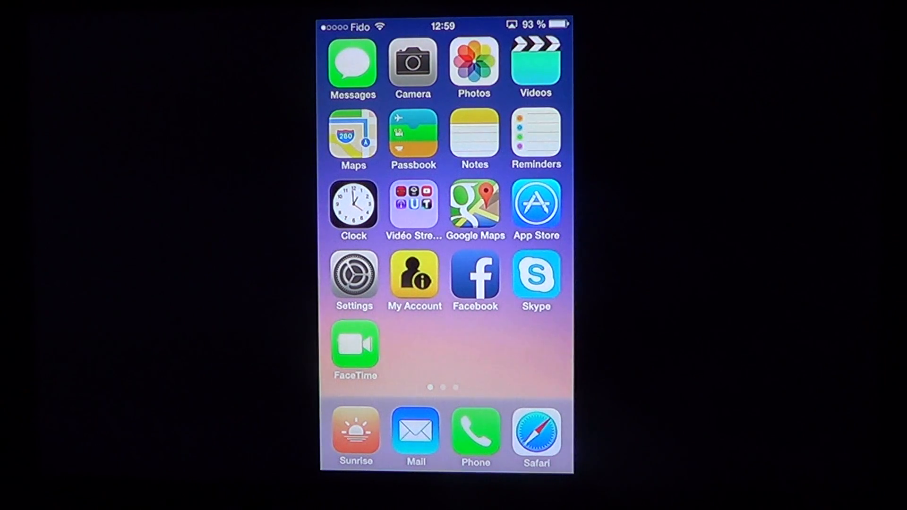